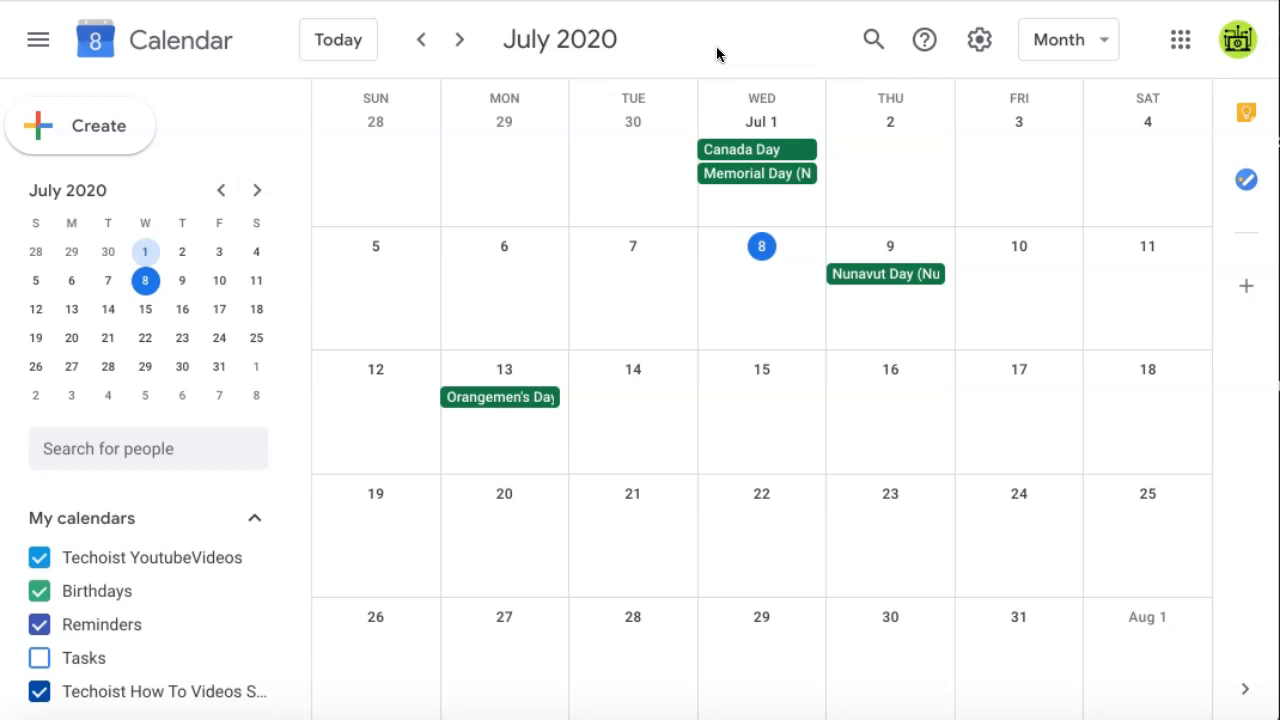
Draft a 'Wednesday Meeting' event and move it to July 8, 2020.
{"action": "left_click", "coordinate": [761, 410]}
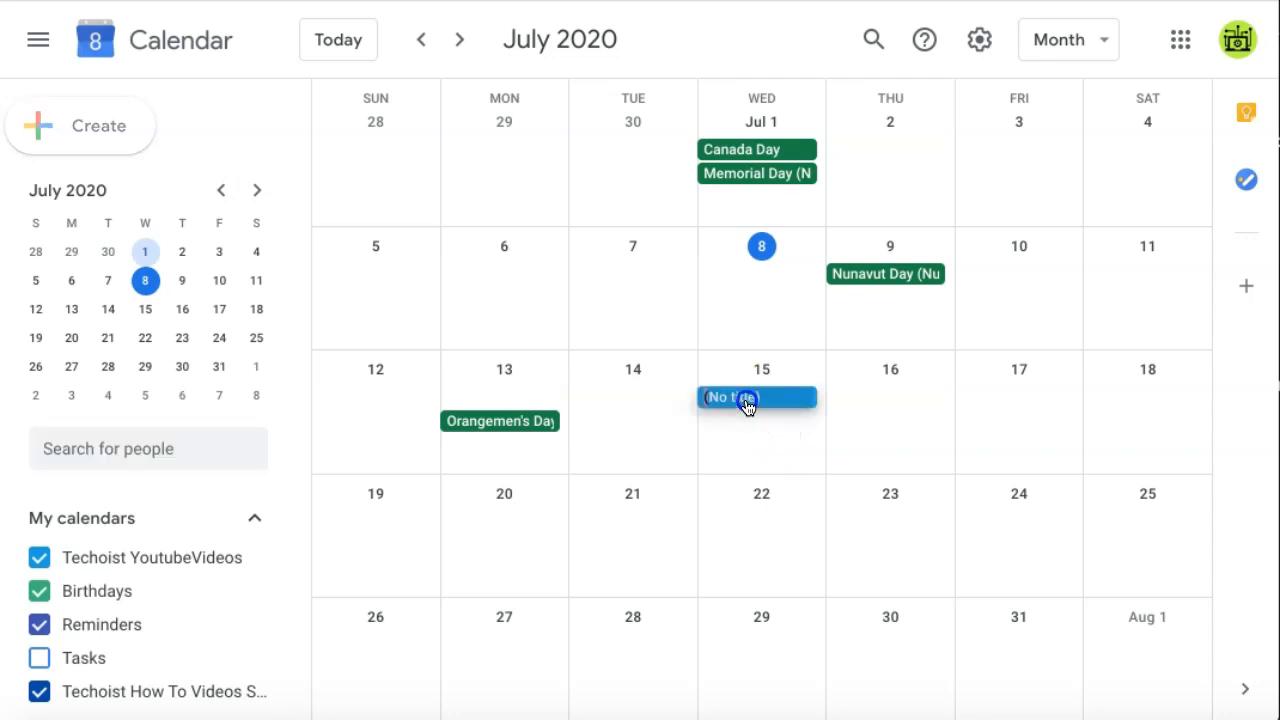
{"action": "left_click", "coordinate": [745, 398]}
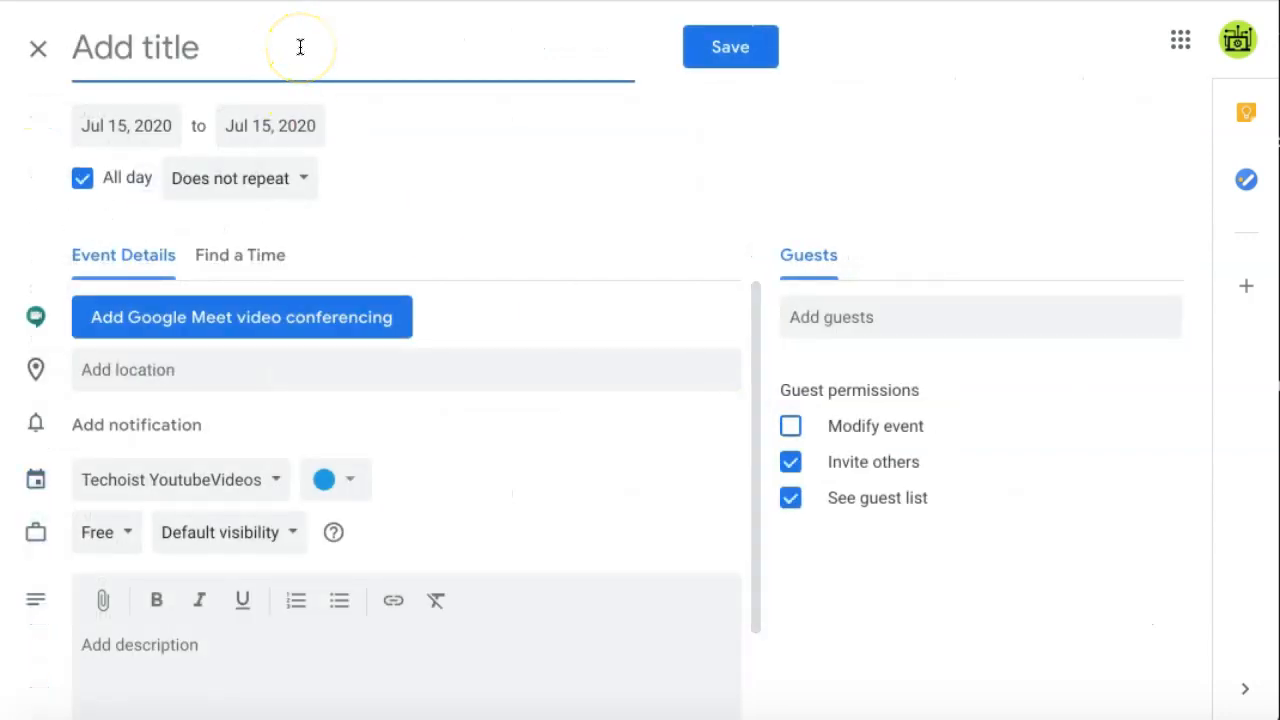
{"action": "type", "text": "Wednesday"}
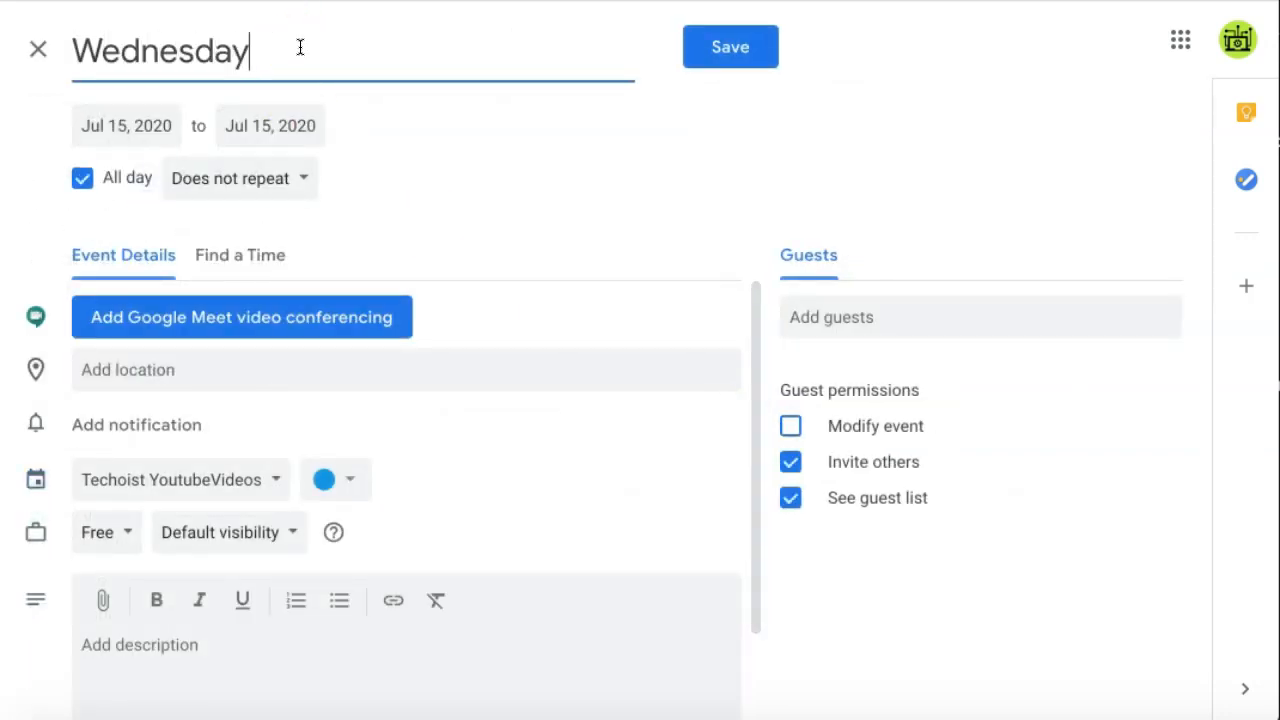
{"action": "left_click", "coordinate": [125, 125]}
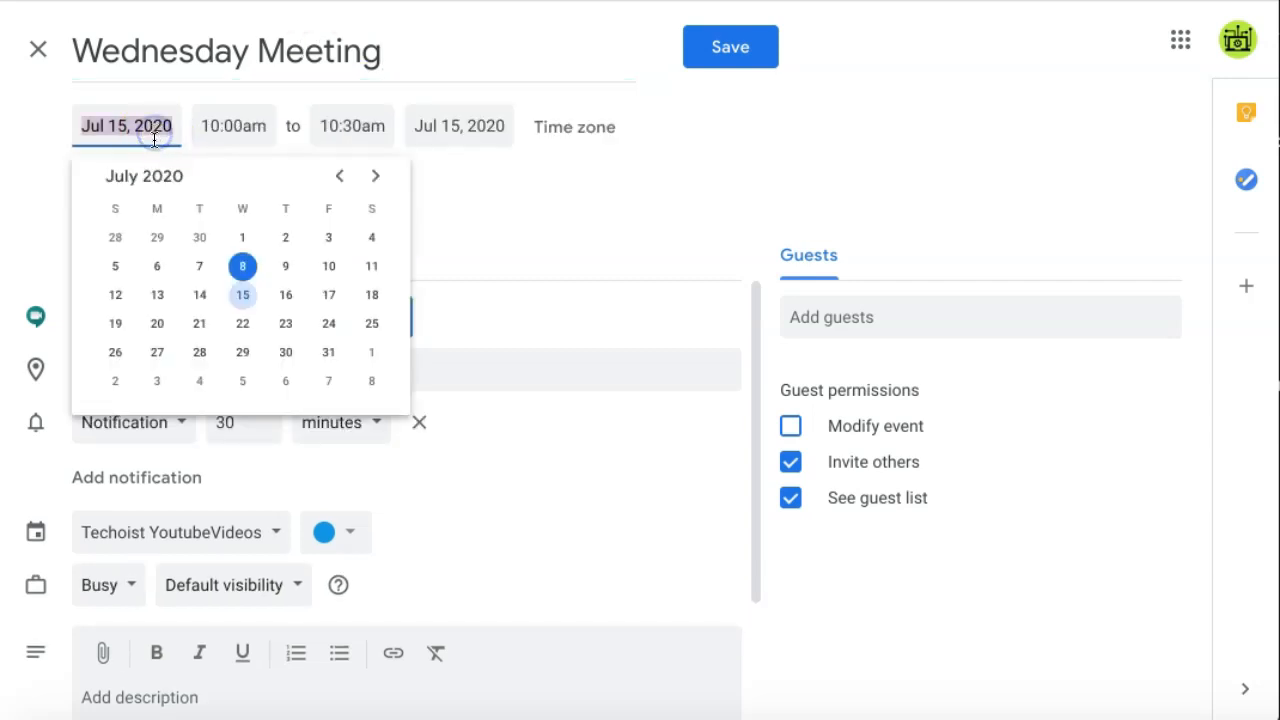
{"action": "left_click", "coordinate": [242, 266]}
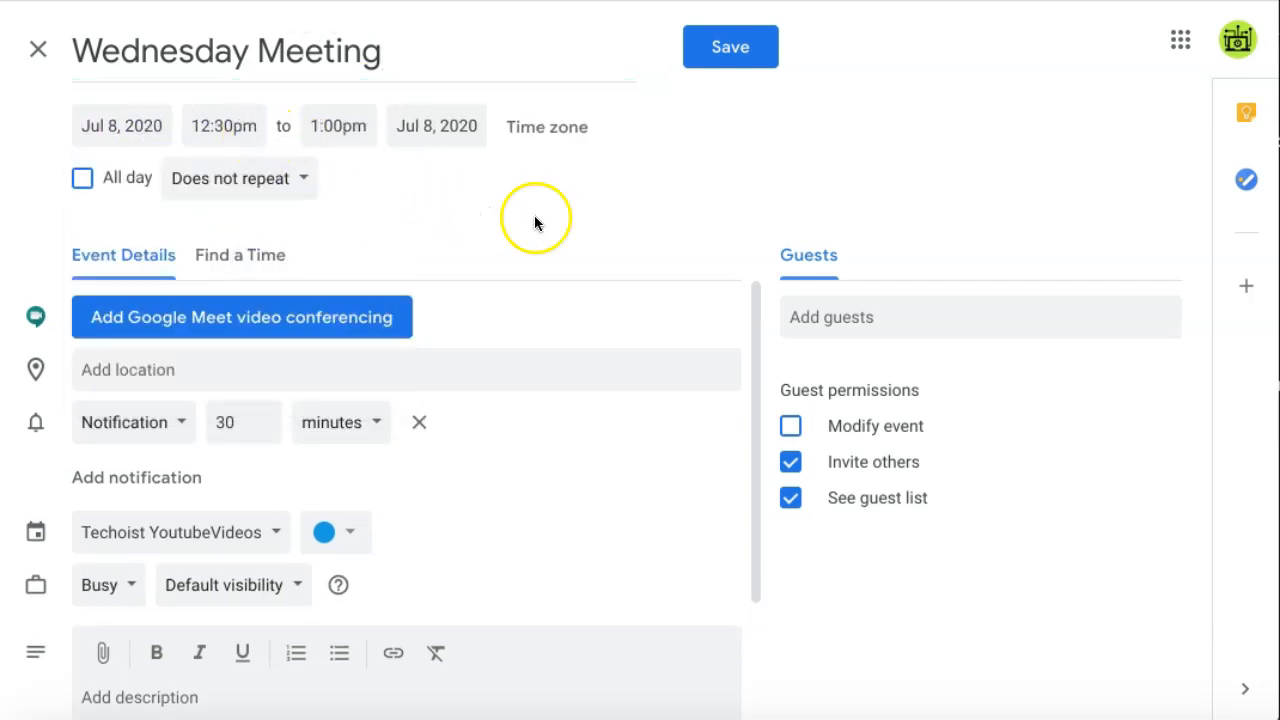
{"action": "mouse_move", "coordinate": [577, 403]}
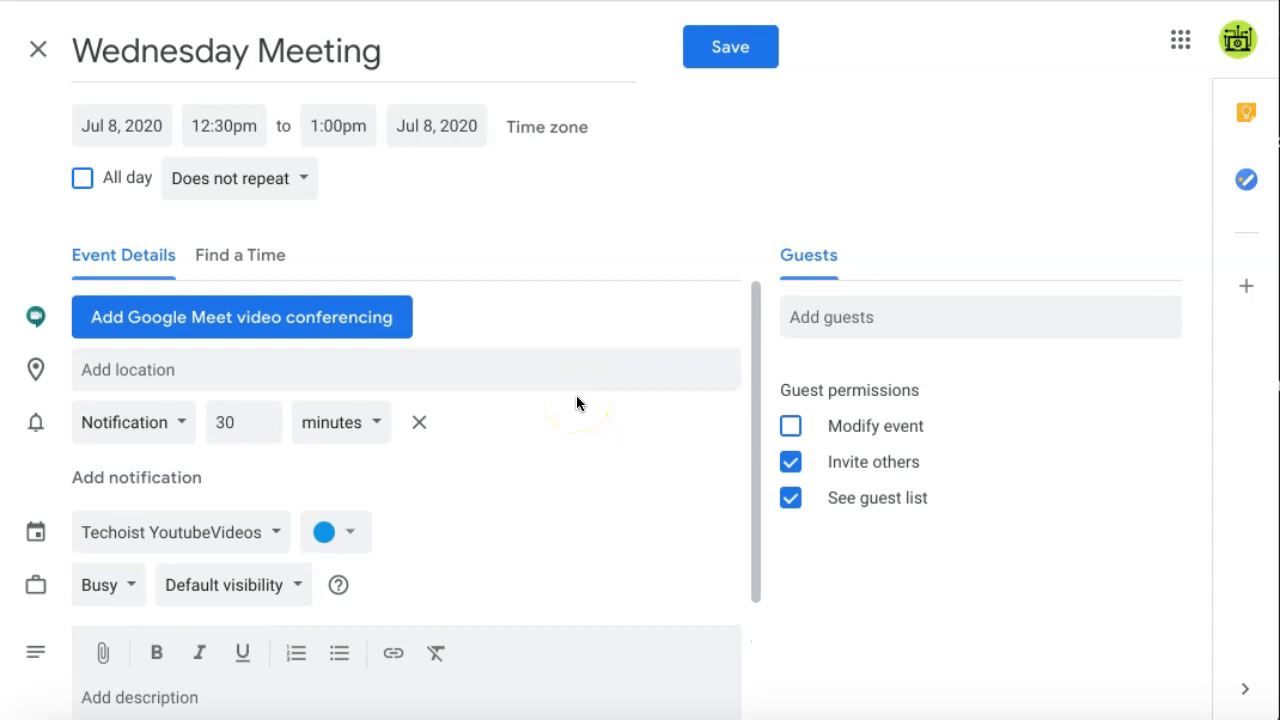
{"action": "mouse_move", "coordinate": [538, 251]}
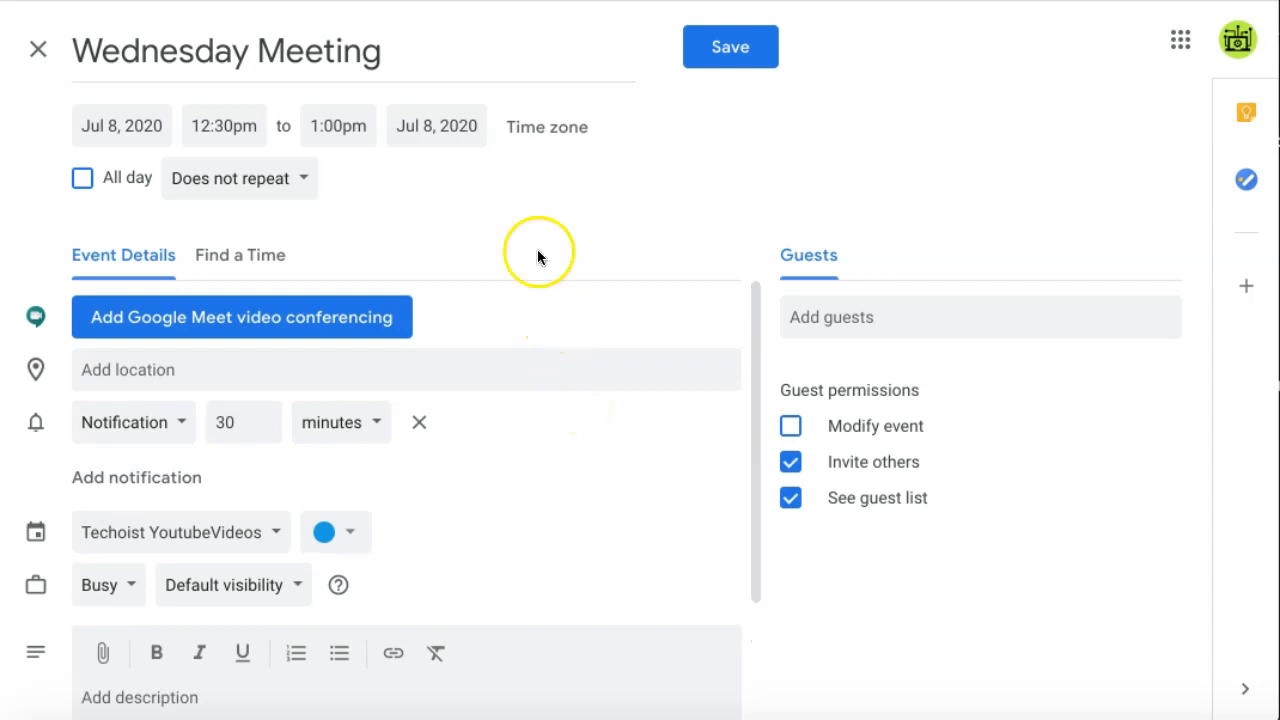
{"action": "mouse_move", "coordinate": [433, 322]}
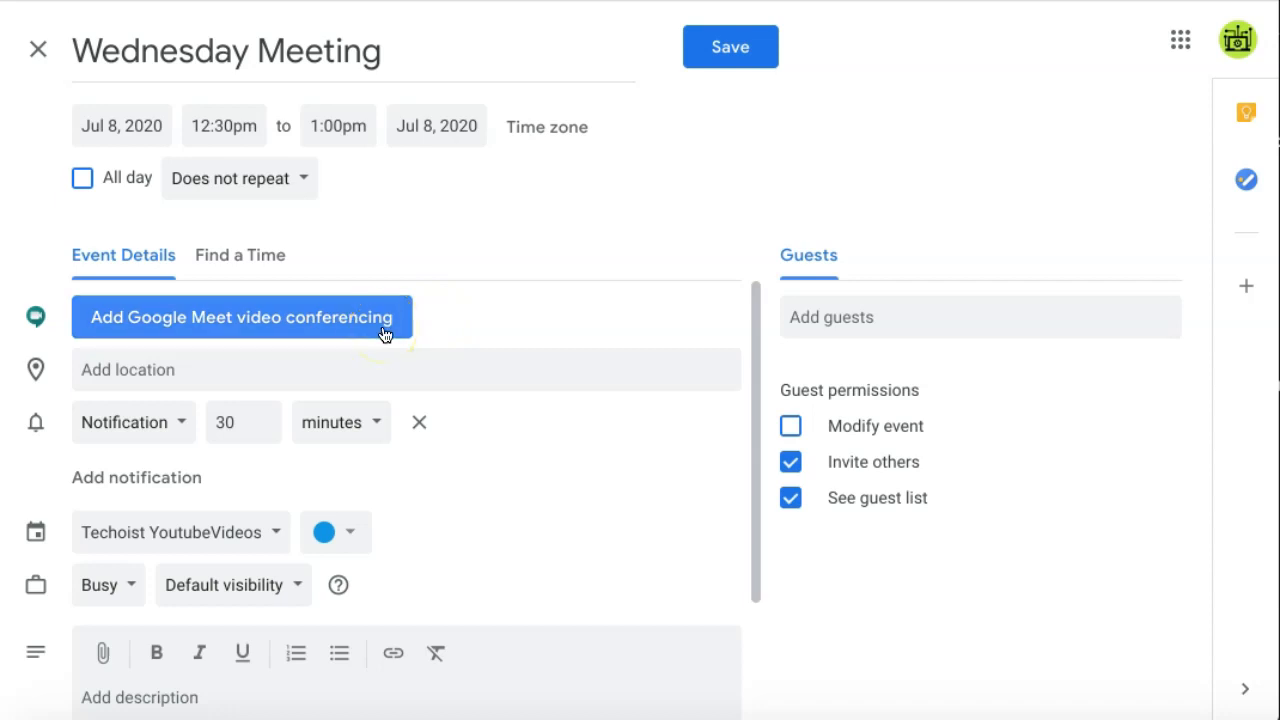
Add a Meet link and describe it as 'Look forward to chatting!' plus the YouTube URL.
{"action": "left_click", "coordinate": [240, 317]}
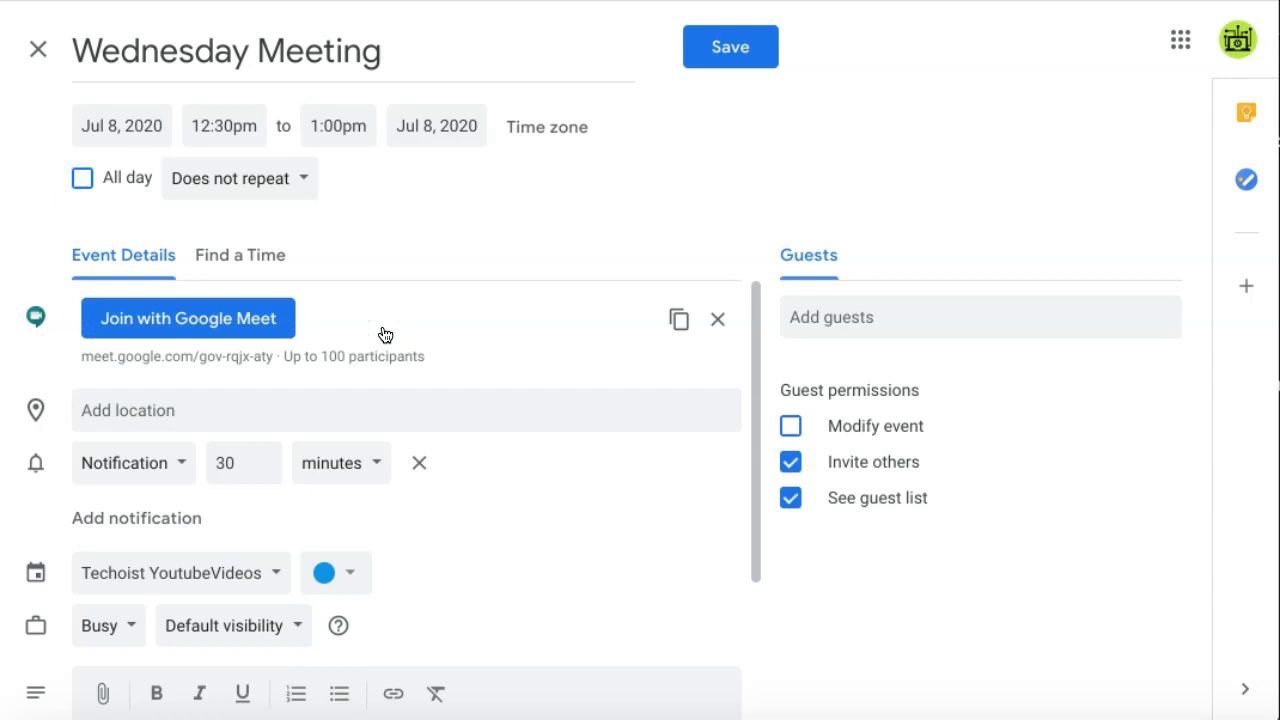
{"action": "mouse_move", "coordinate": [580, 337]}
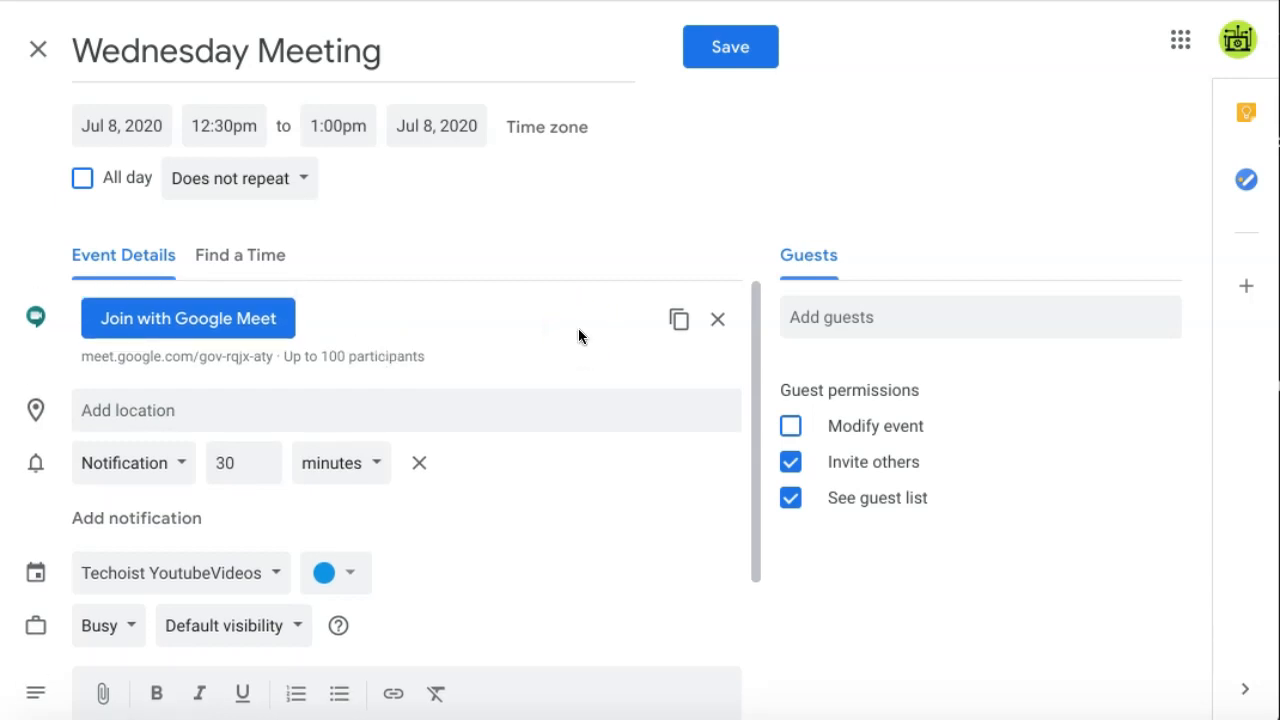
{"action": "scroll", "scroll_direction": "down", "scroll_amount": 3}
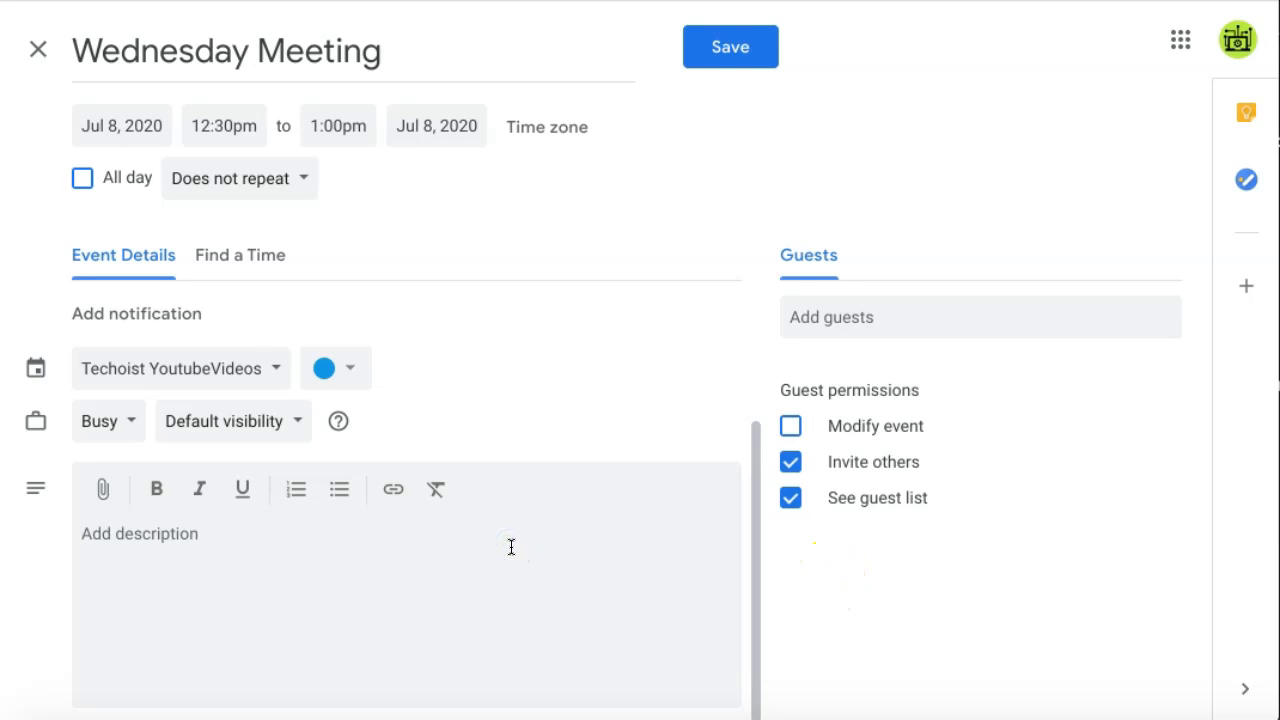
{"action": "type", "text": "Look forward to chatting!"}
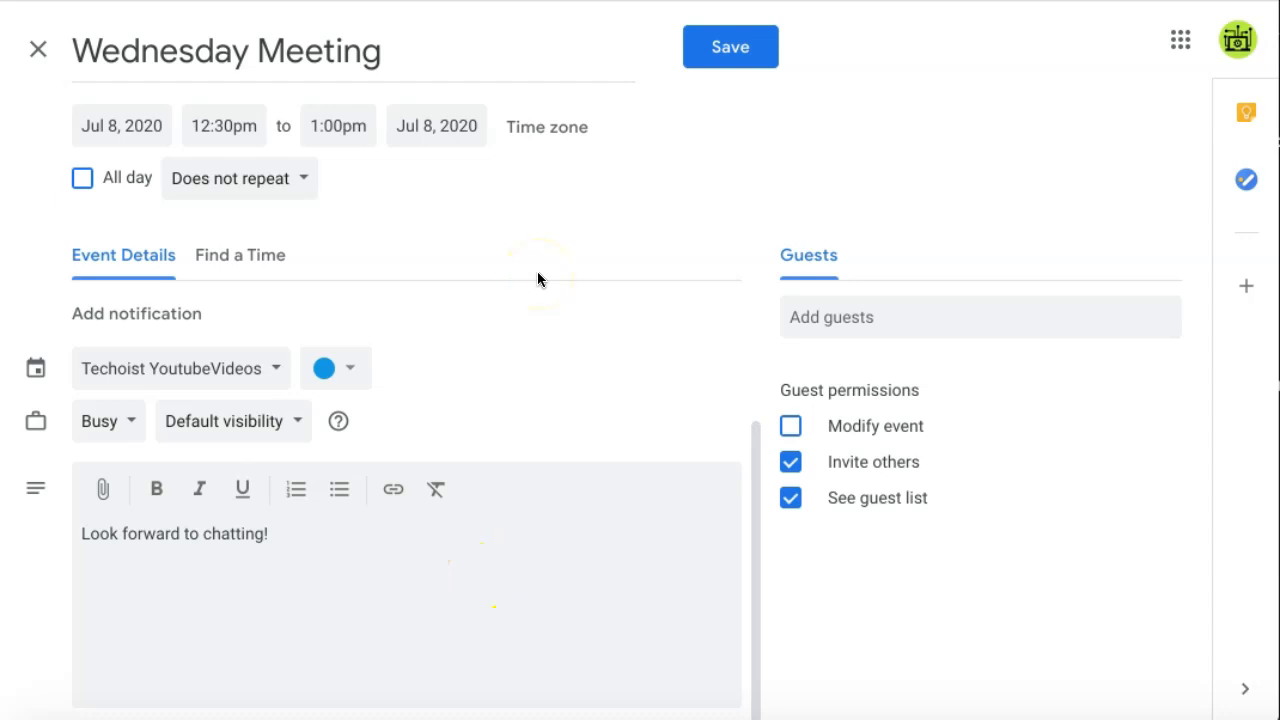
{"action": "type", "text": "https://www.youtube.com/watch?v=EmUygiQYUDI&t=8s"}
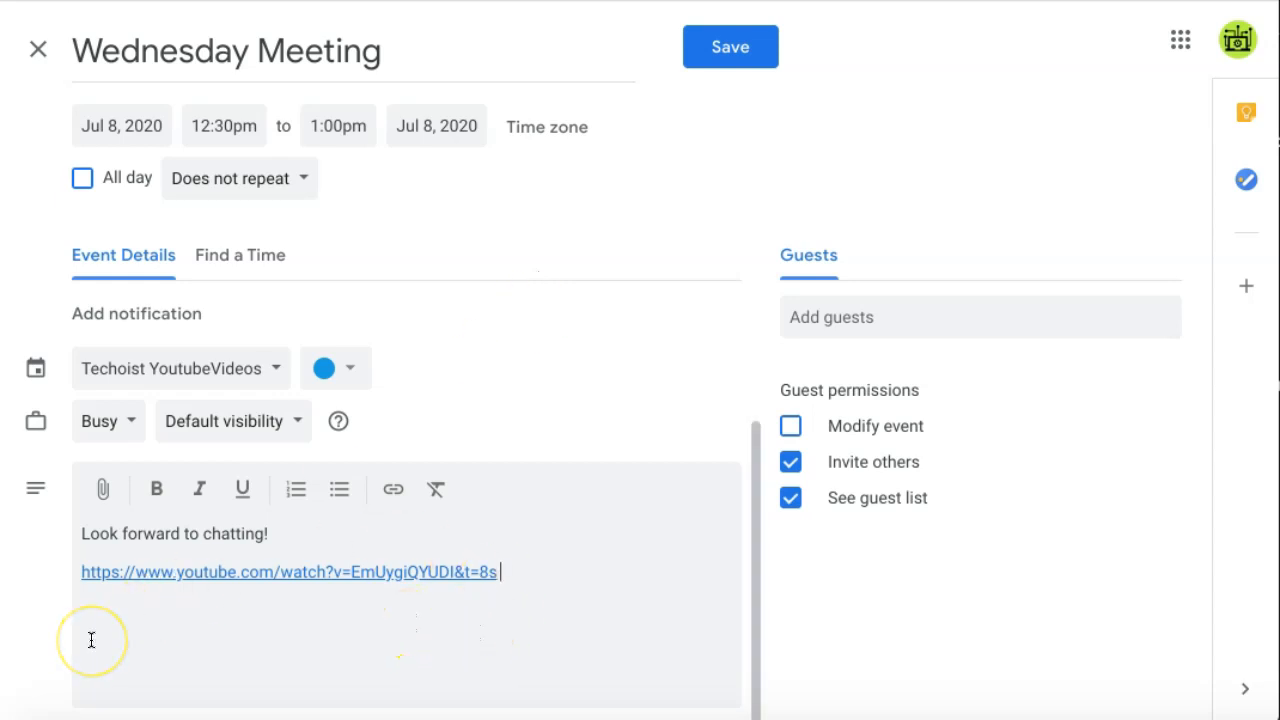
{"action": "mouse_move", "coordinate": [102, 490]}
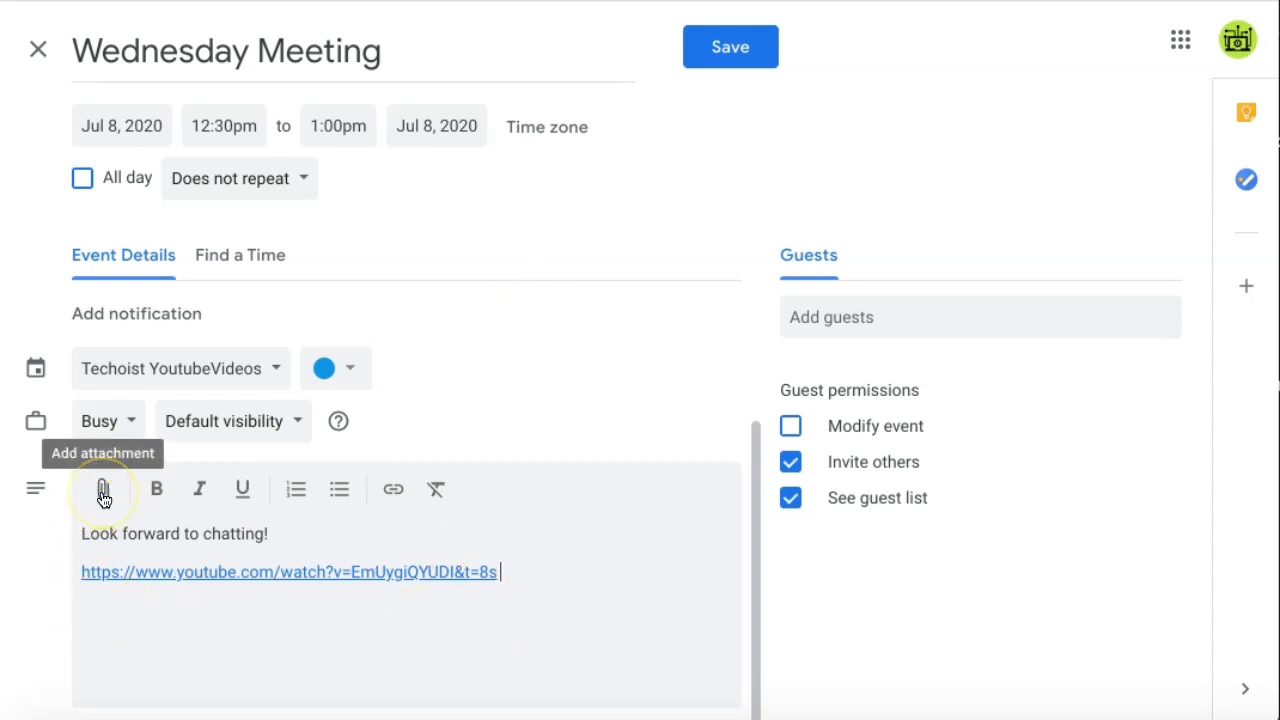
Attach the Meet Attendance spreadsheet from My Drive to the event.
{"action": "left_click", "coordinate": [102, 489]}
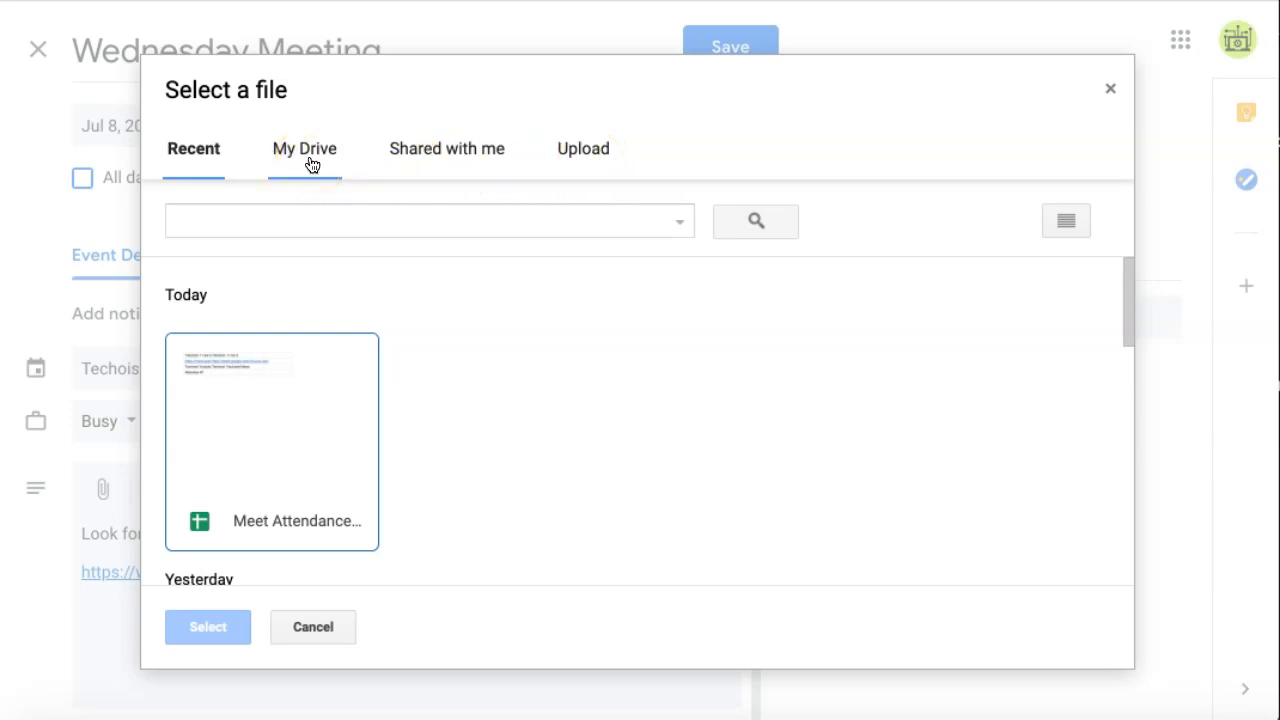
{"action": "left_click", "coordinate": [304, 148]}
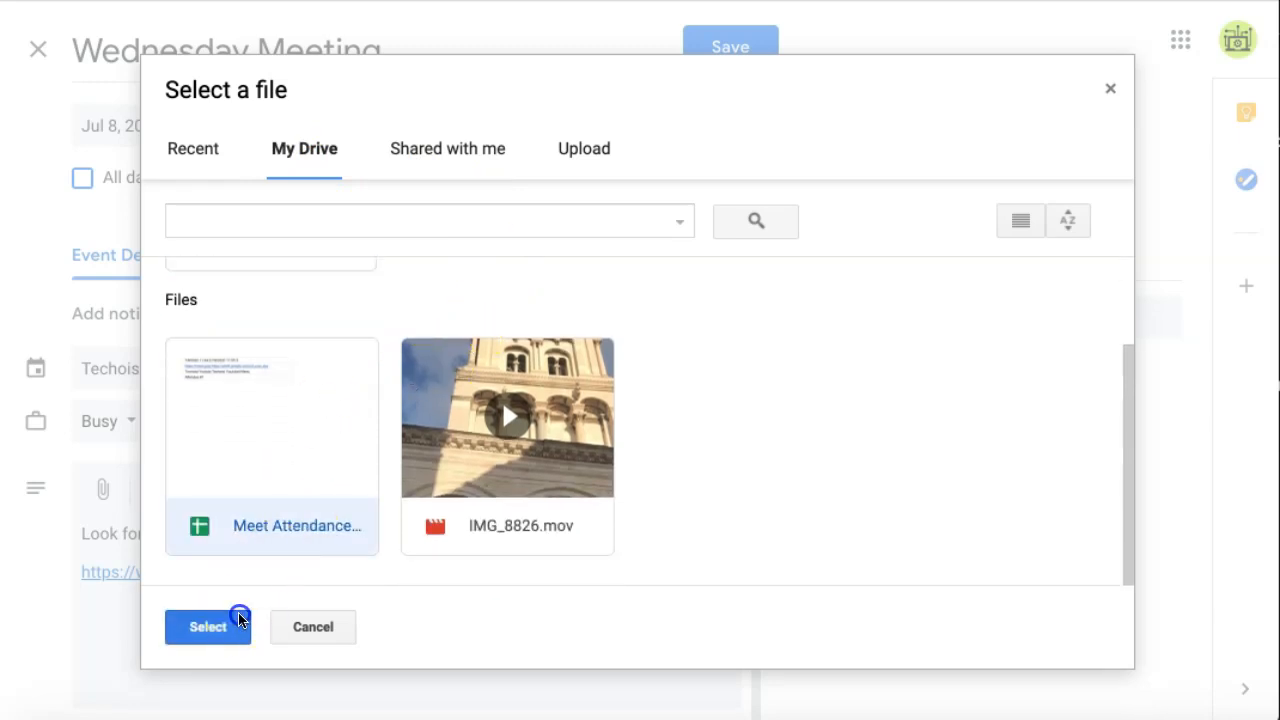
{"action": "left_click", "coordinate": [207, 626]}
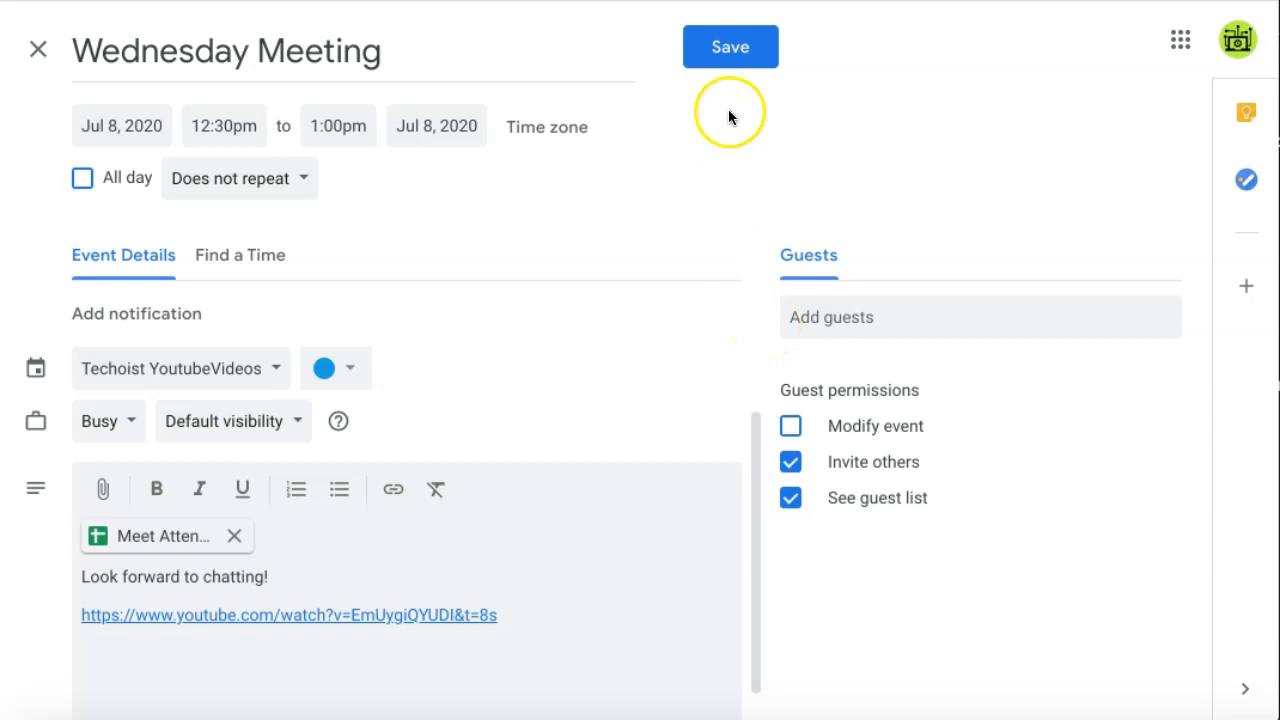
Save the event, reopen it on July 8 and launch its Google Meet call.
{"action": "left_click", "coordinate": [730, 47]}
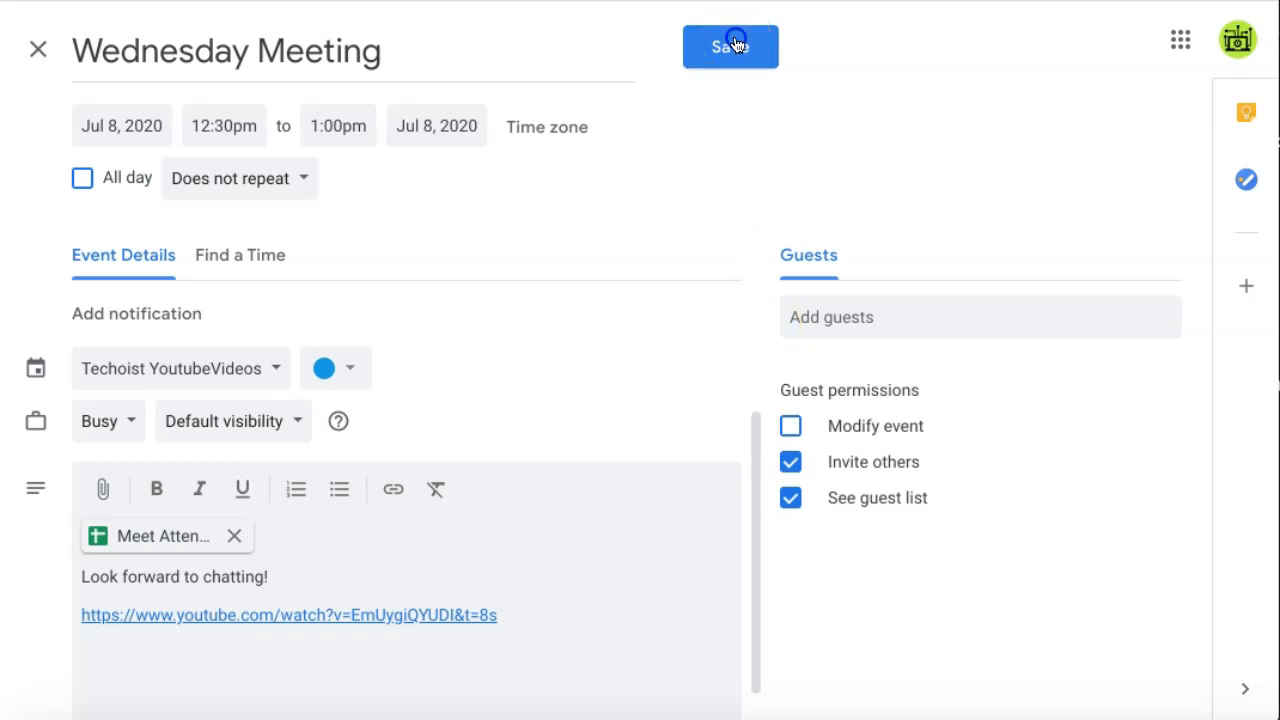
{"action": "left_click", "coordinate": [730, 47]}
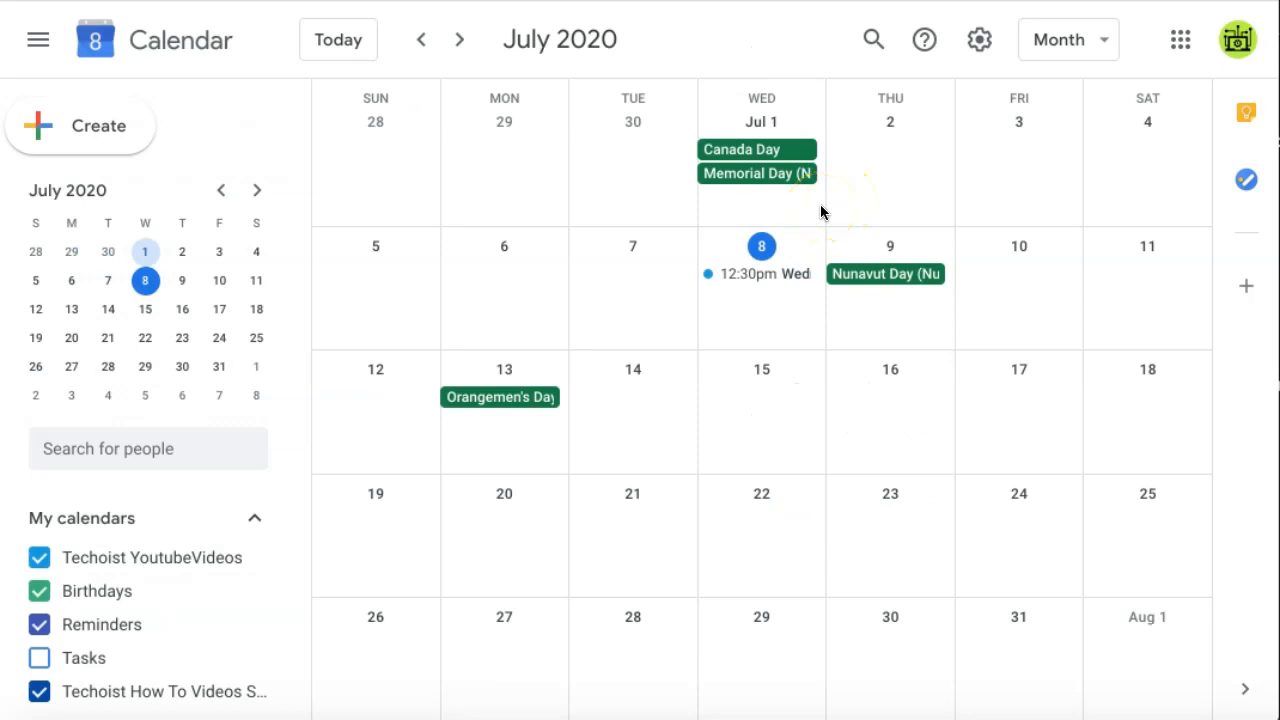
{"action": "mouse_move", "coordinate": [785, 280]}
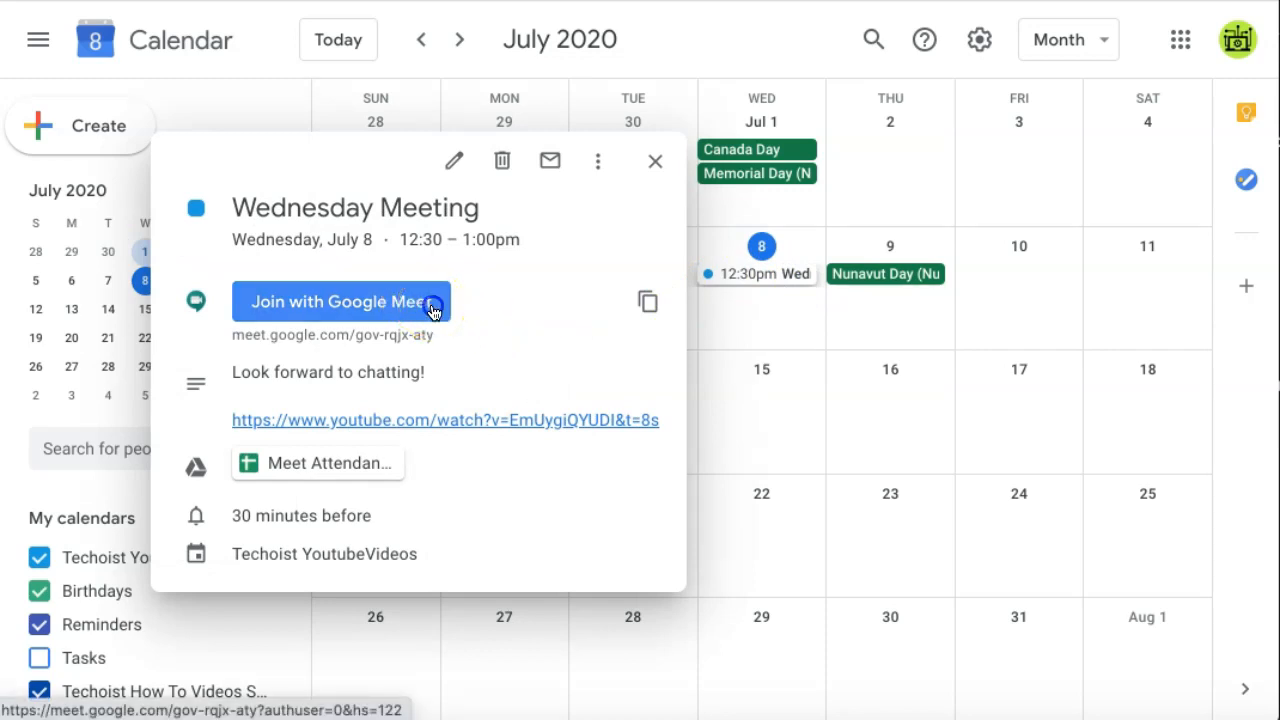
{"action": "left_click", "coordinate": [340, 301]}
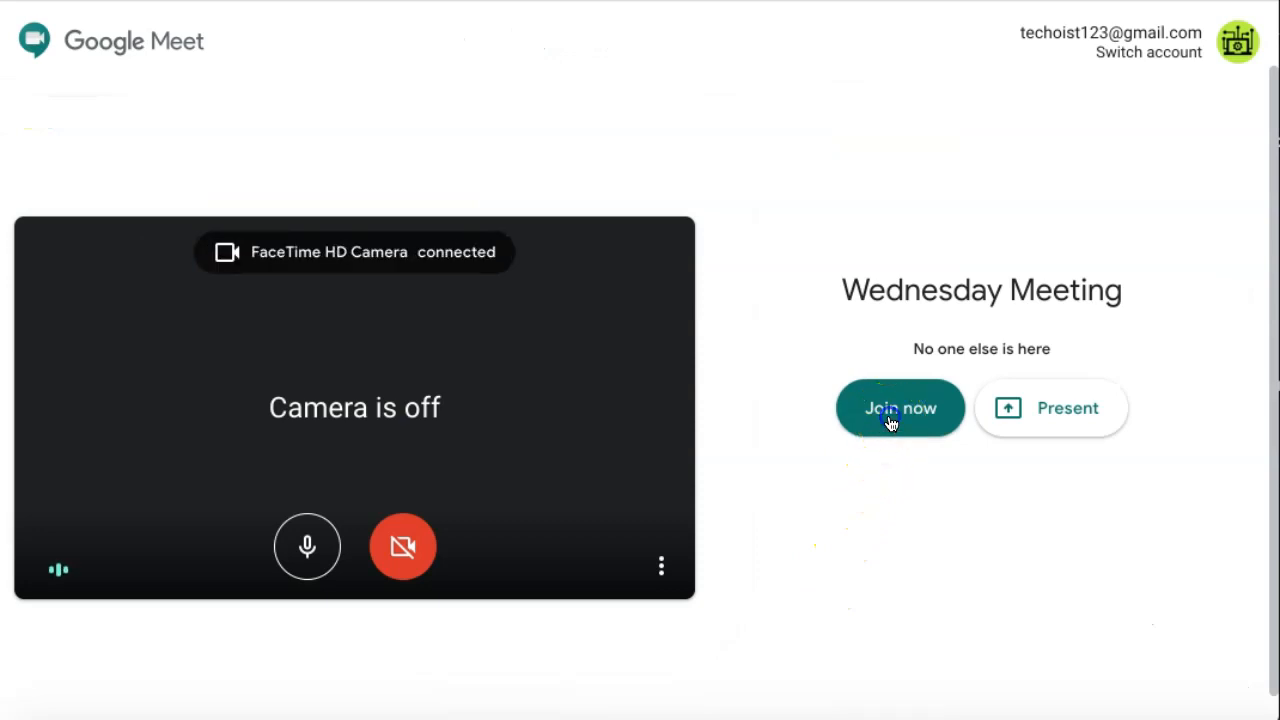
Join the call and view the meeting details' Attachments (1) tab.
{"action": "left_click", "coordinate": [899, 407]}
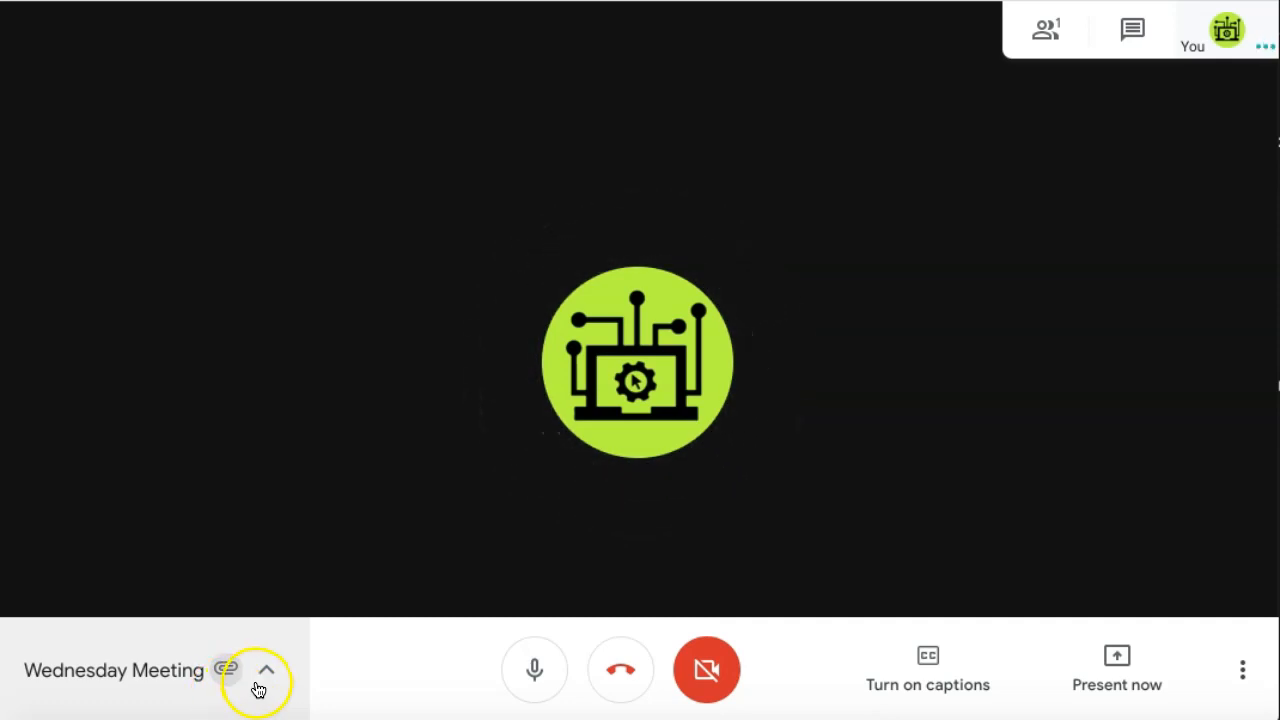
{"action": "left_click", "coordinate": [266, 670]}
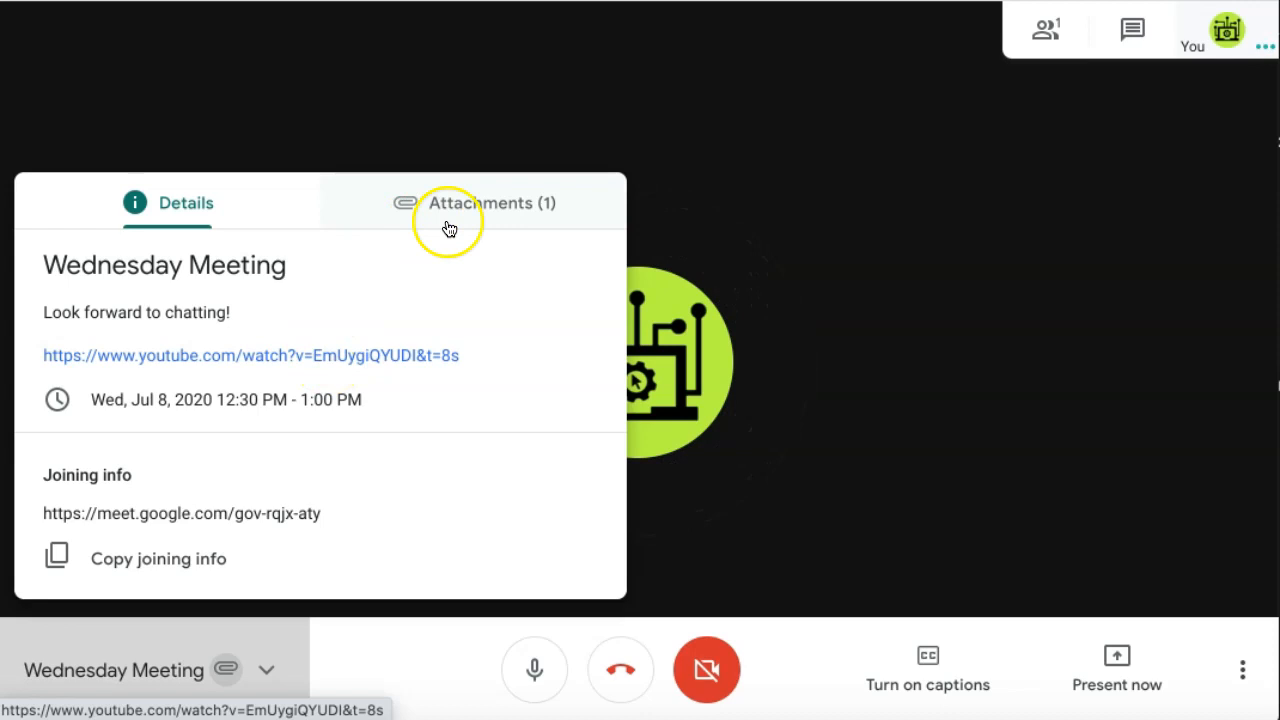
{"action": "left_click", "coordinate": [478, 210]}
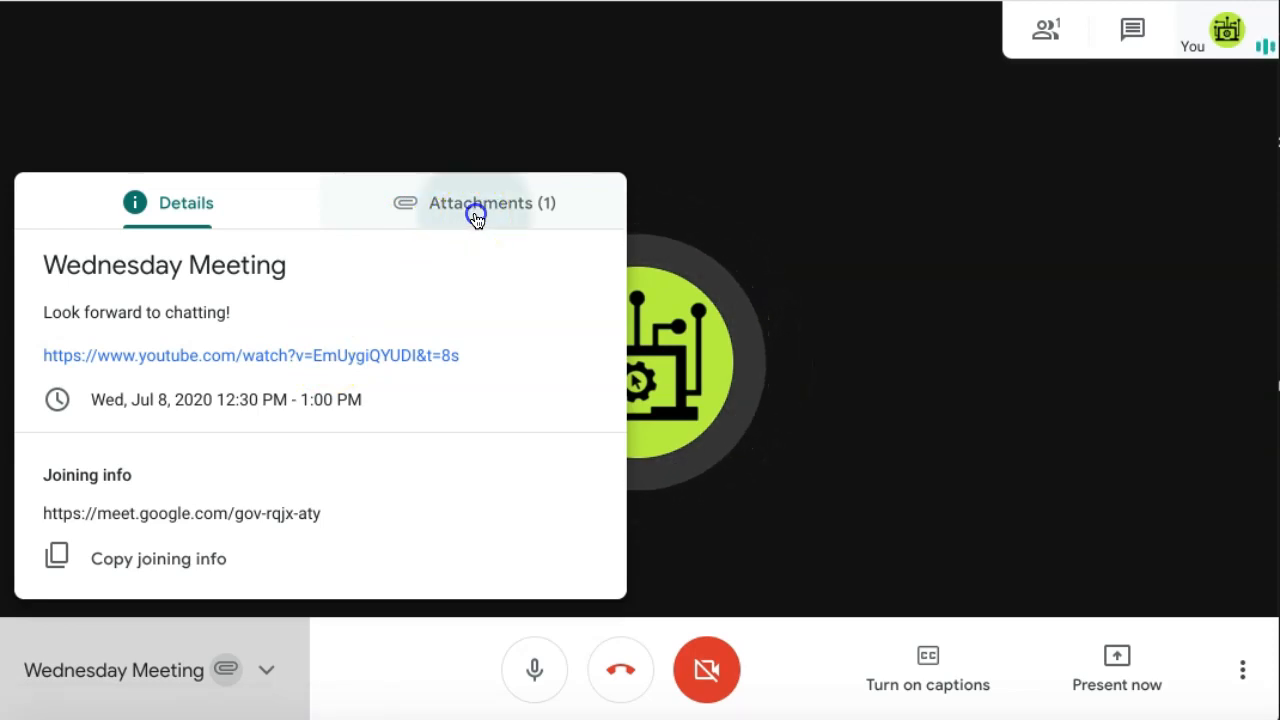
{"action": "left_click", "coordinate": [491, 203]}
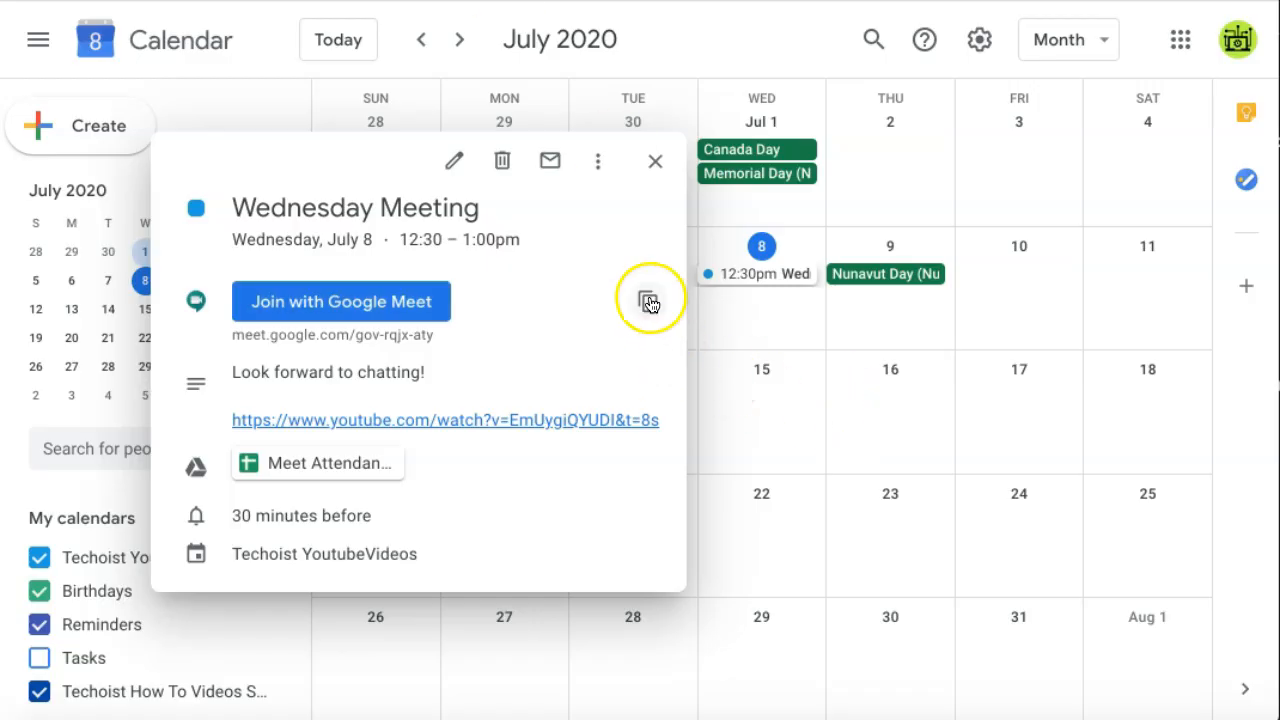
{"action": "mouse_move", "coordinate": [453, 161]}
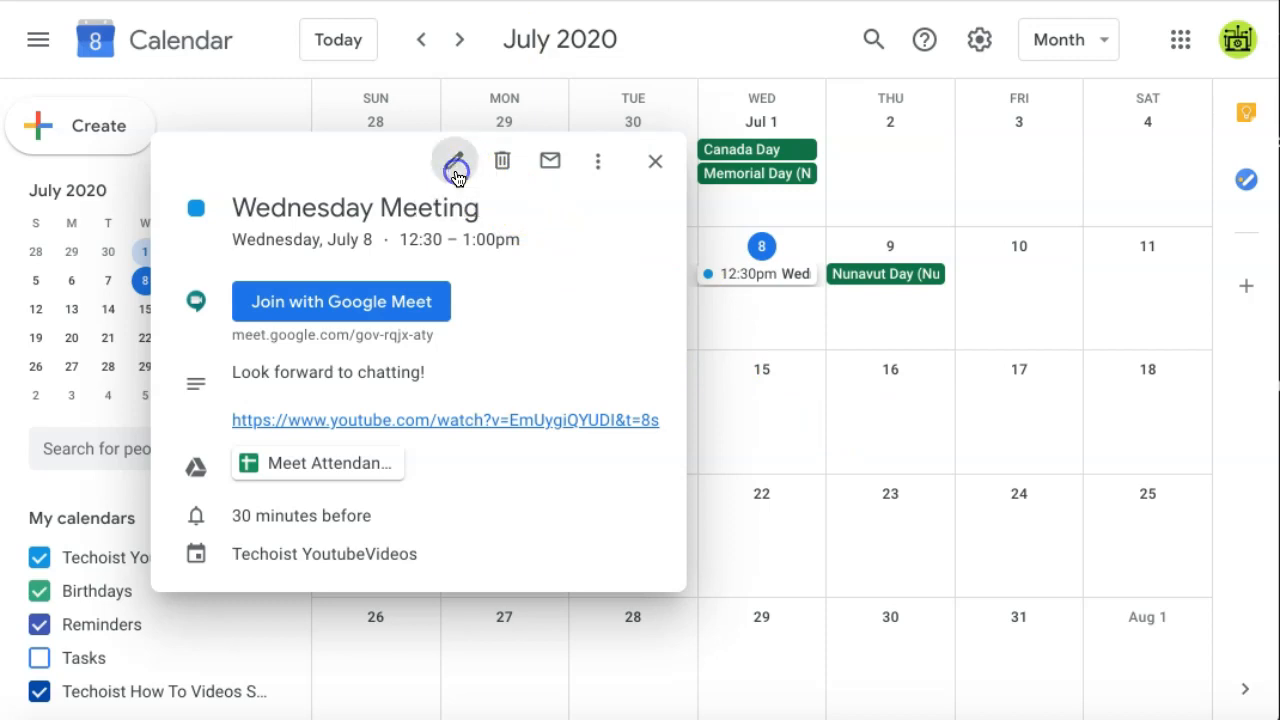
Edit the event to attach IMG_8826.mov from My Drive and save.
{"action": "left_click", "coordinate": [454, 161]}
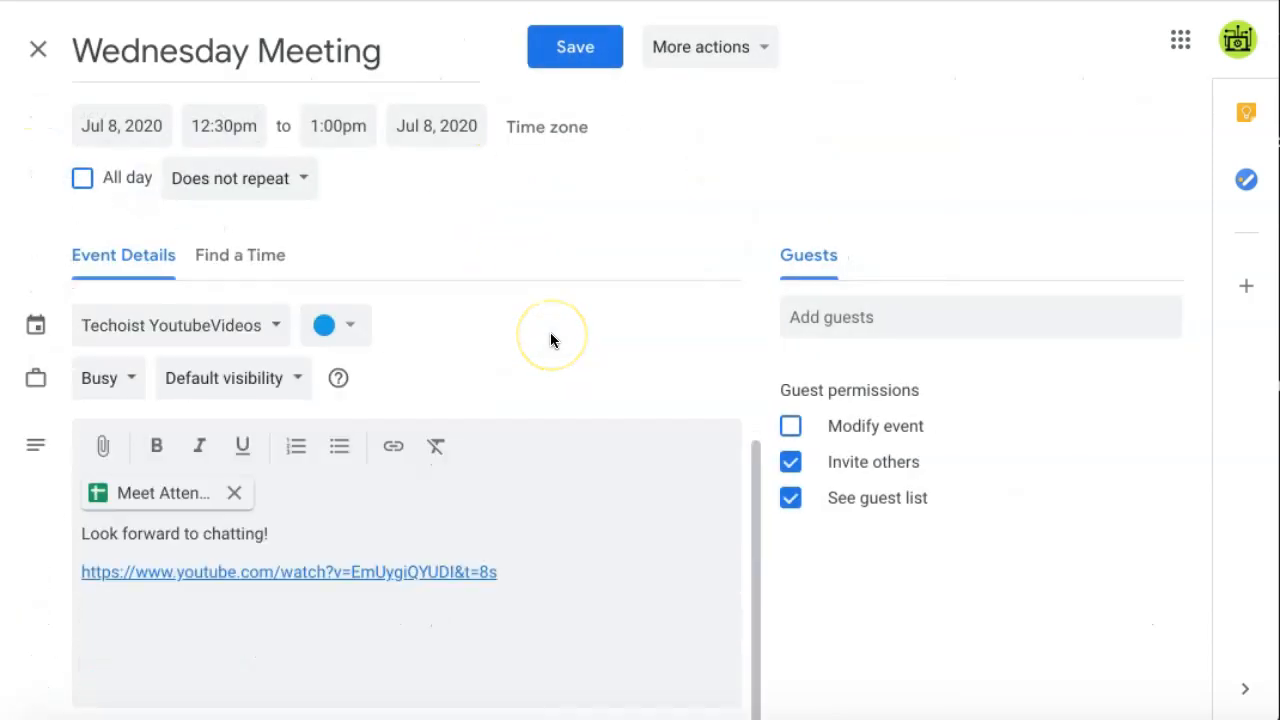
{"action": "mouse_move", "coordinate": [102, 446]}
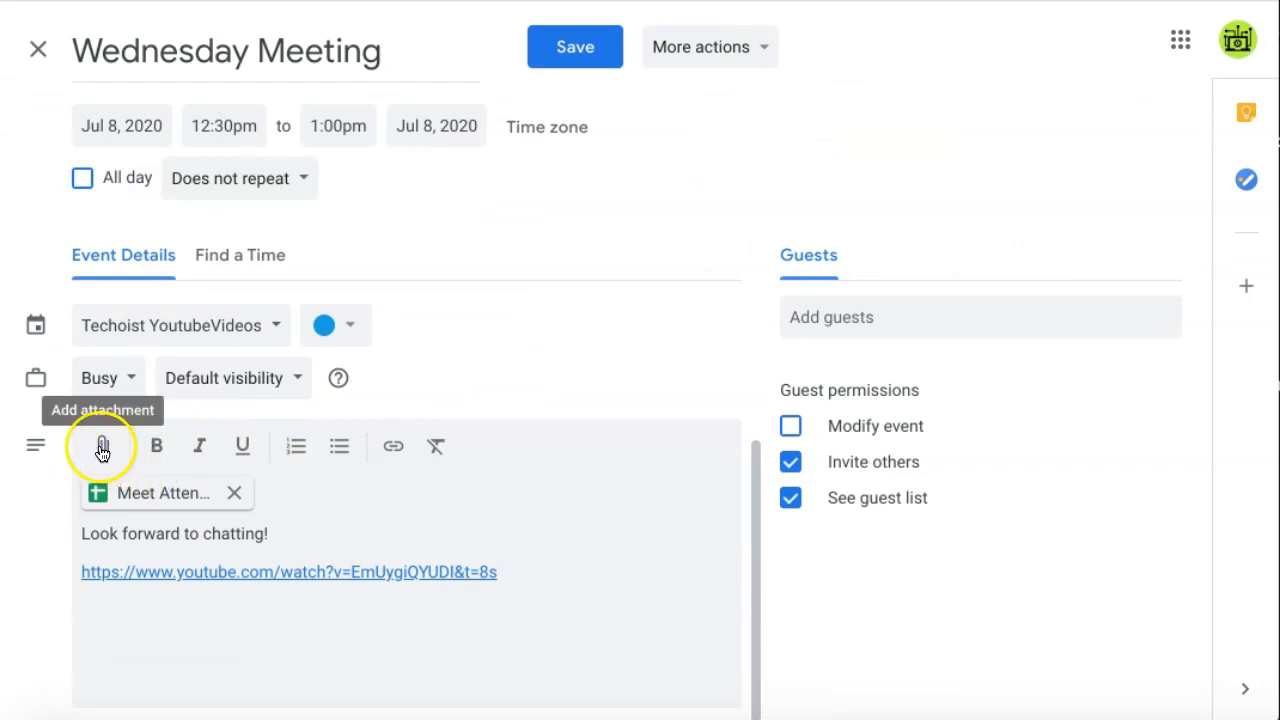
{"action": "left_click", "coordinate": [102, 446]}
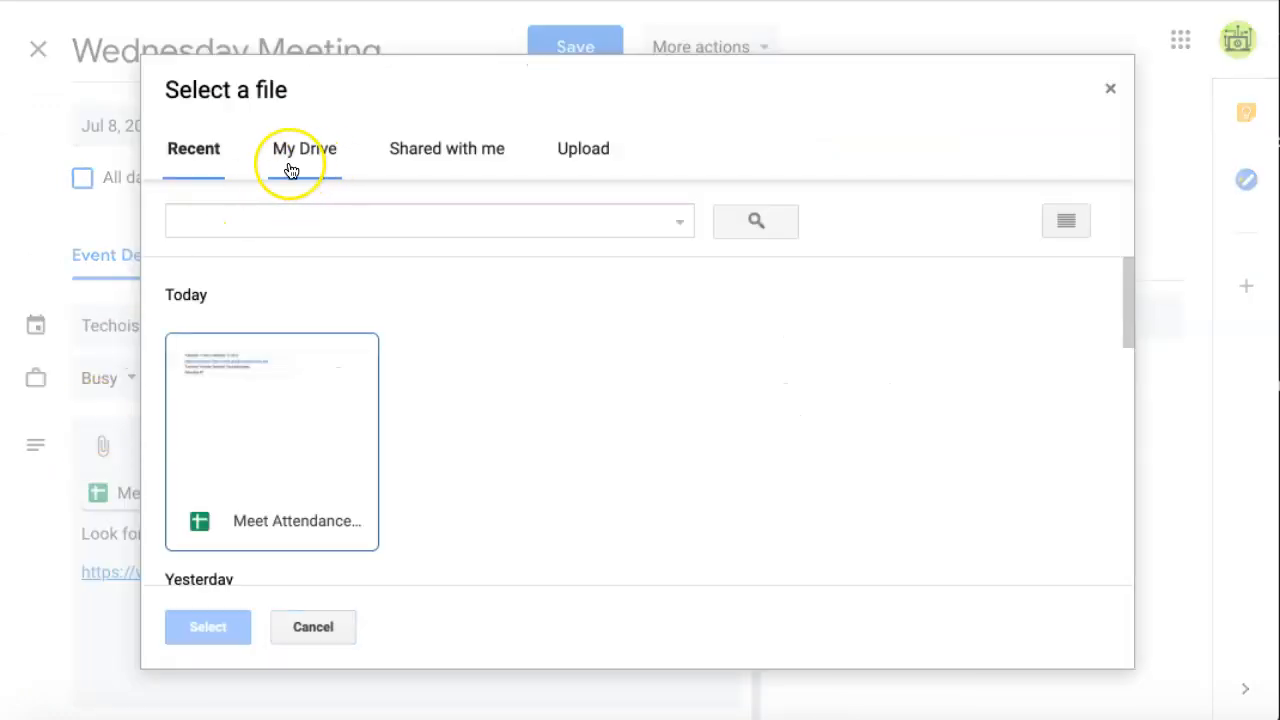
{"action": "left_click", "coordinate": [303, 148]}
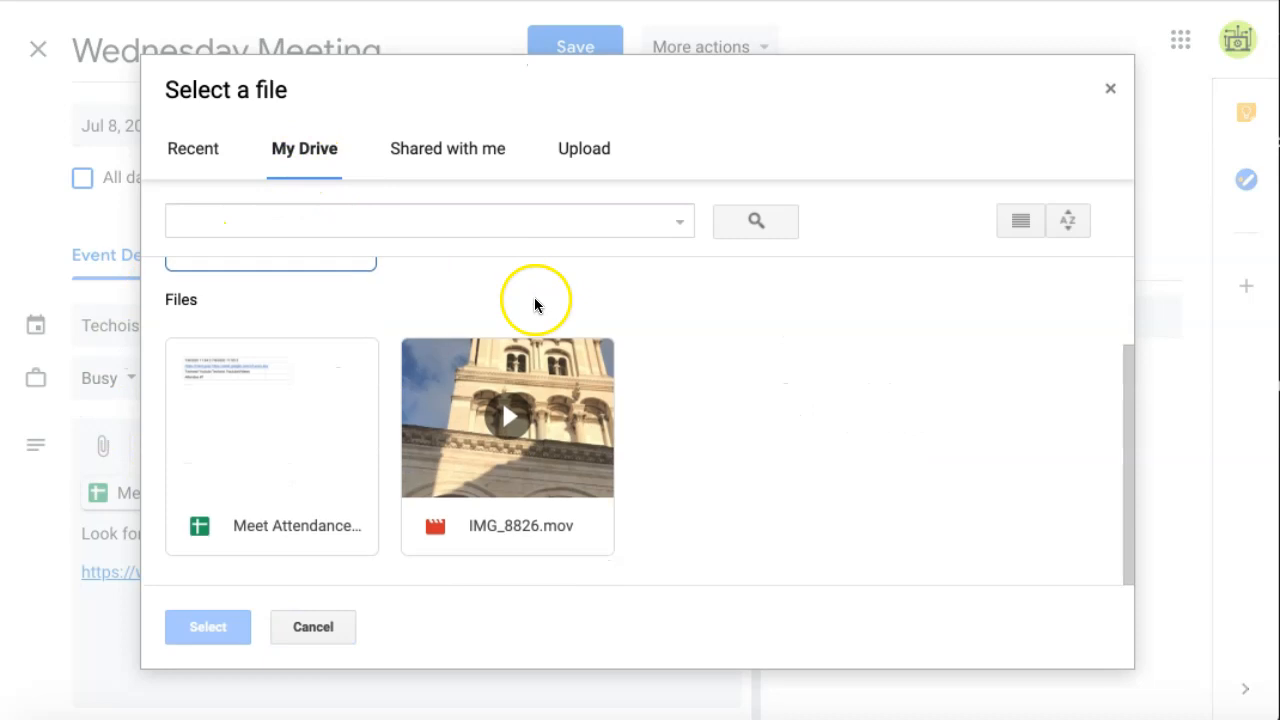
{"action": "left_click", "coordinate": [507, 417]}
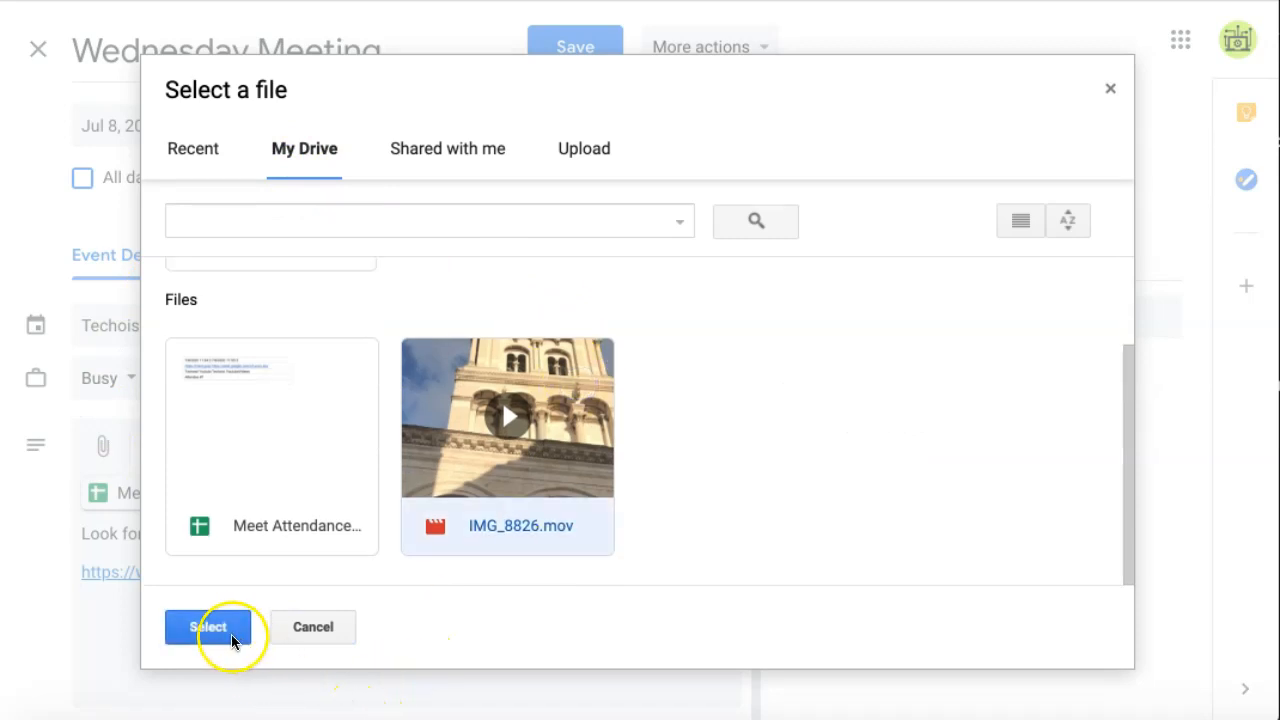
{"action": "left_click", "coordinate": [208, 627]}
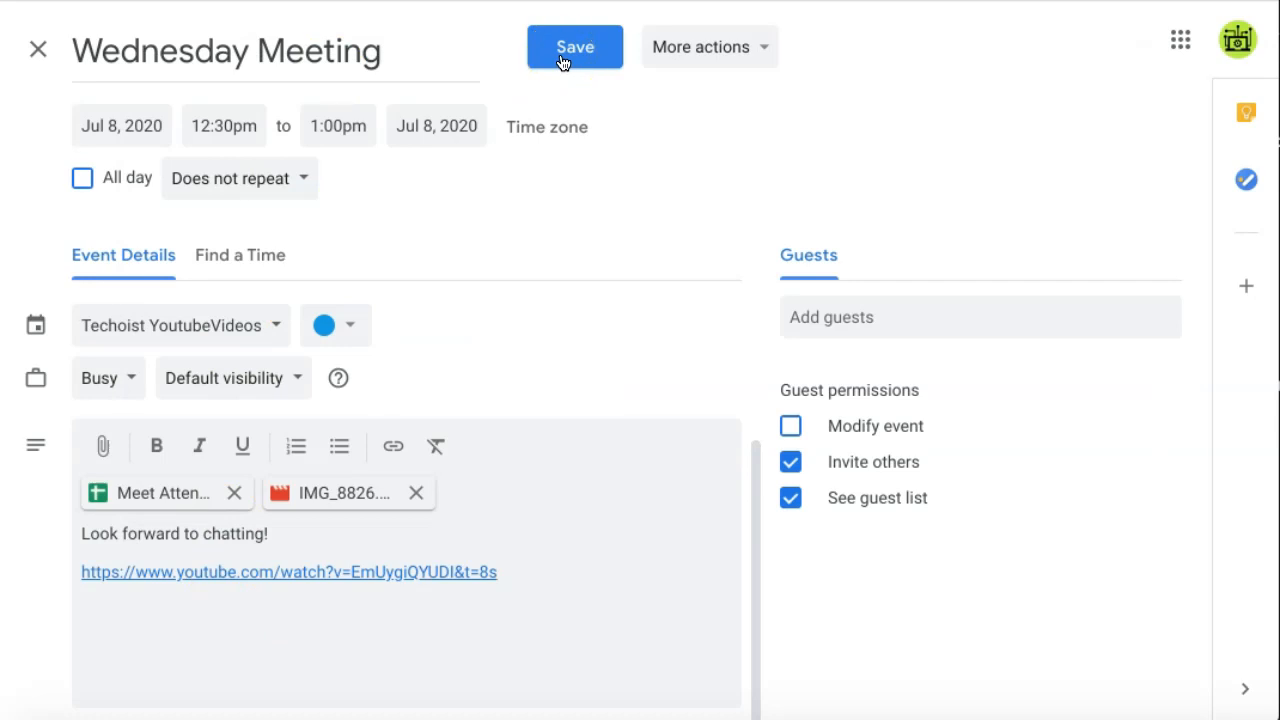
{"action": "left_click", "coordinate": [574, 47]}
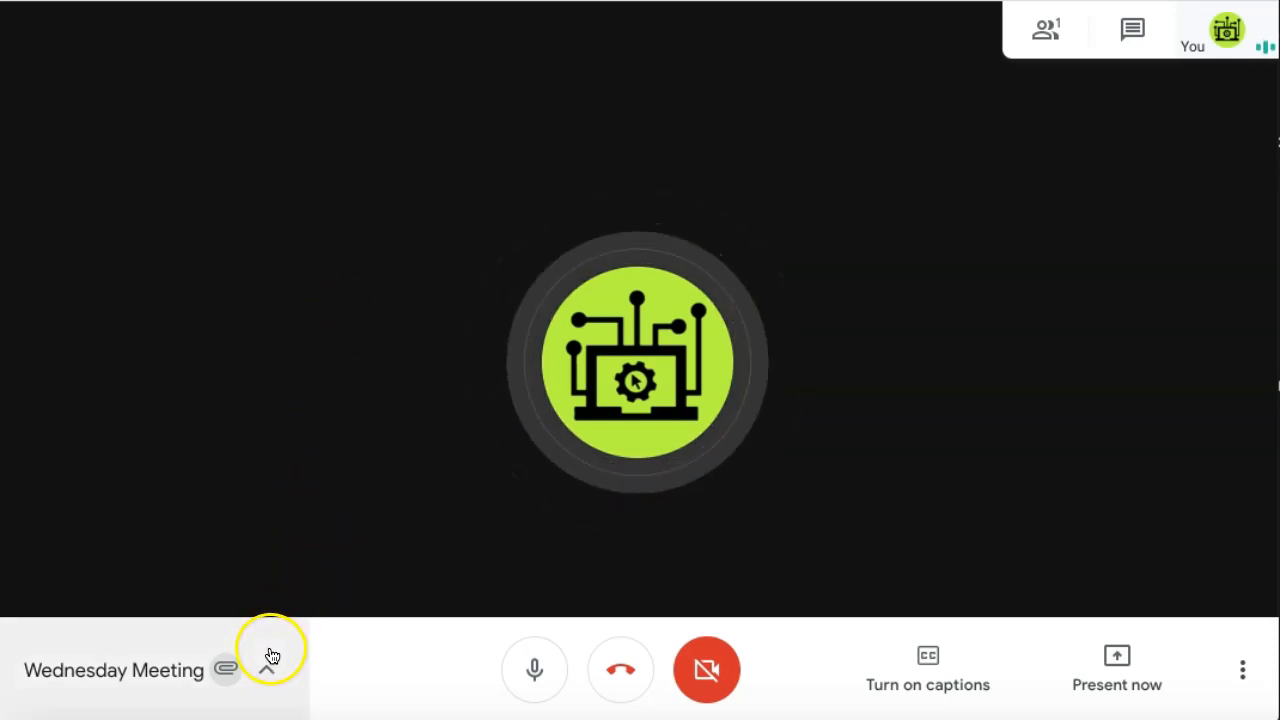
Open the meeting details in Meet and view the Attachments (2) tab.
{"action": "left_click", "coordinate": [268, 668]}
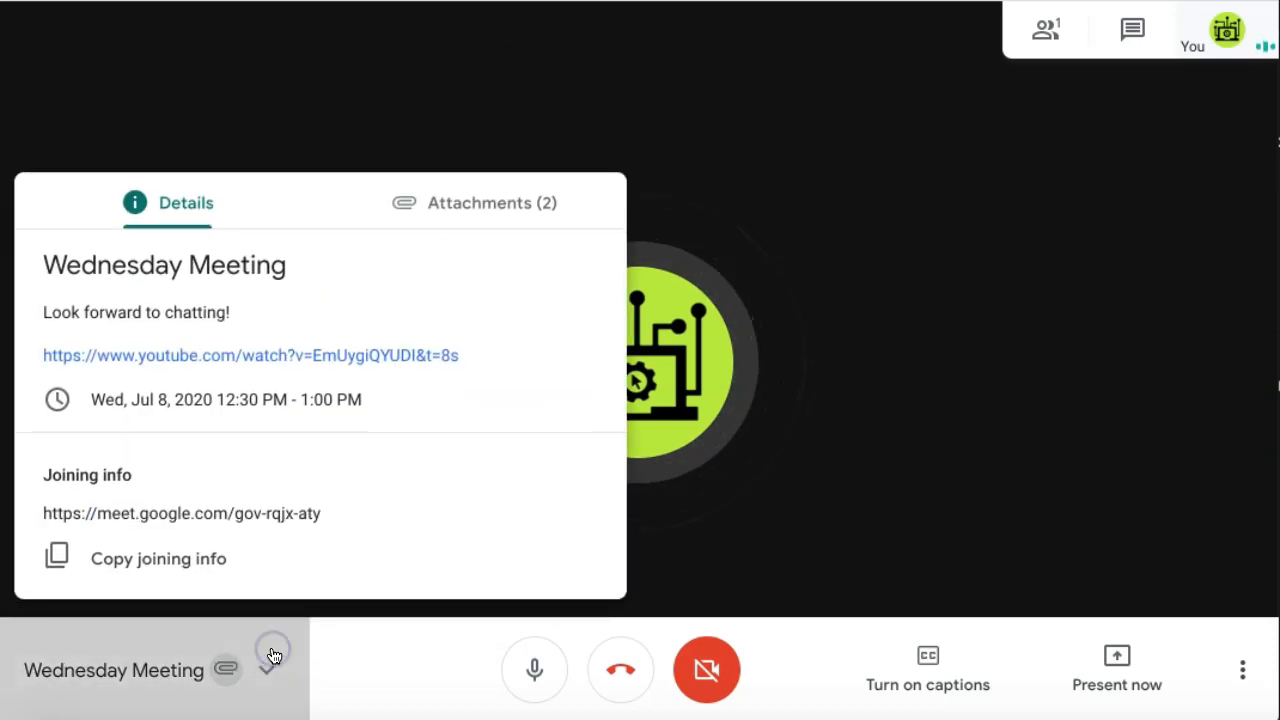
{"action": "left_click", "coordinate": [492, 203]}
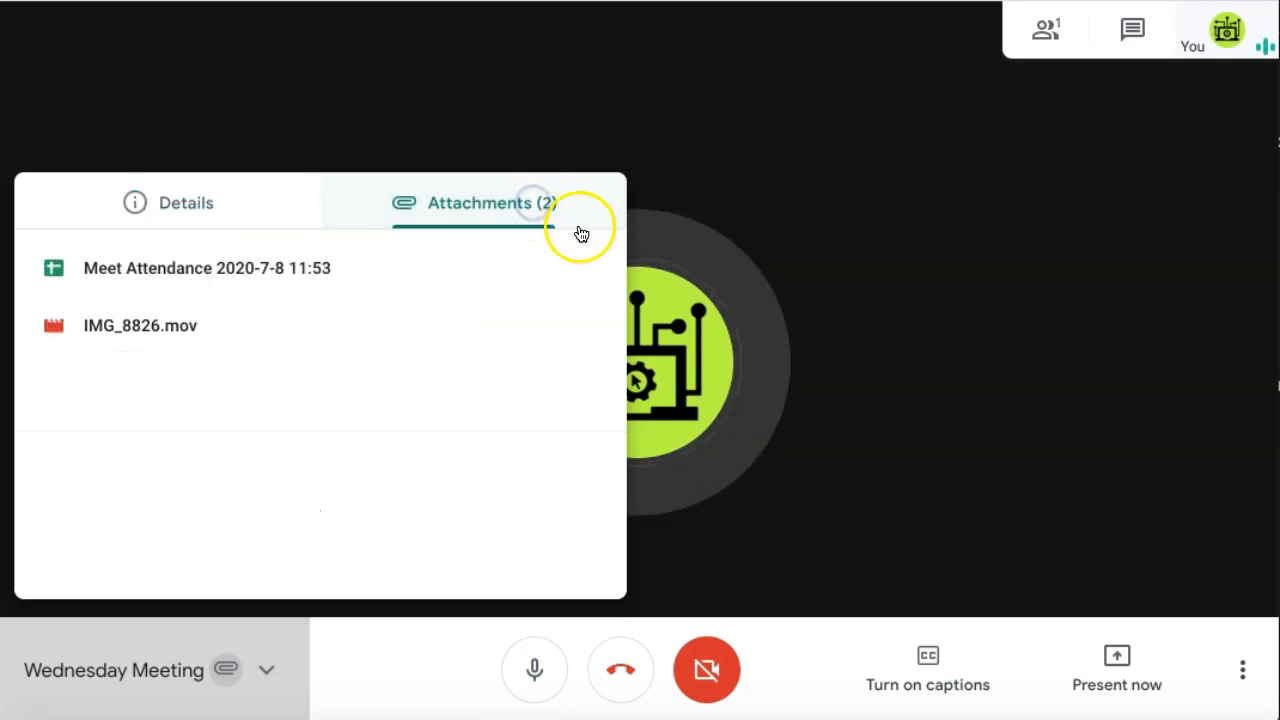